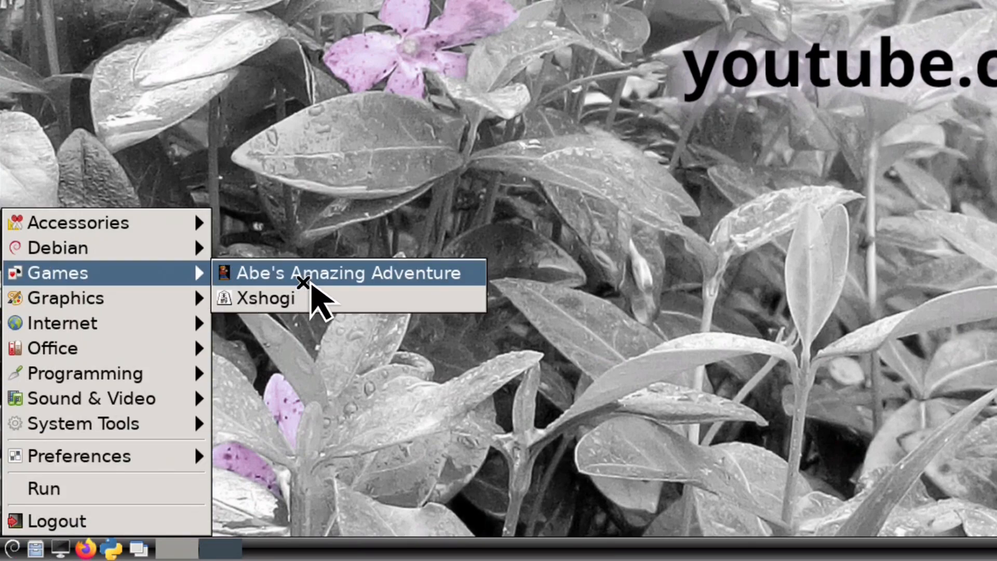
# - Launch Abe's Amazing Adventure from the Games menu; its title screen appears small
pyautogui.click(347, 273)
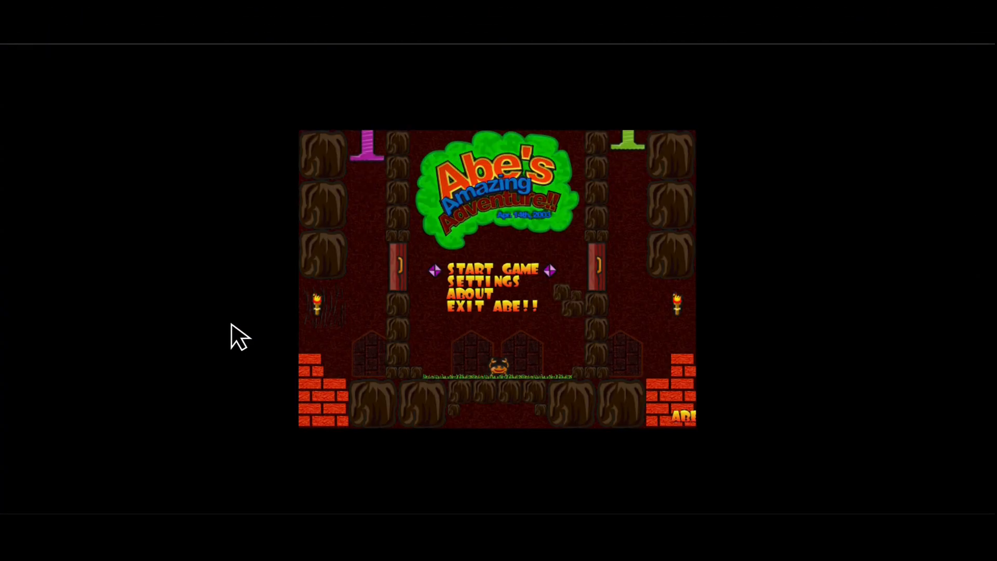
pyautogui.click(492, 269)
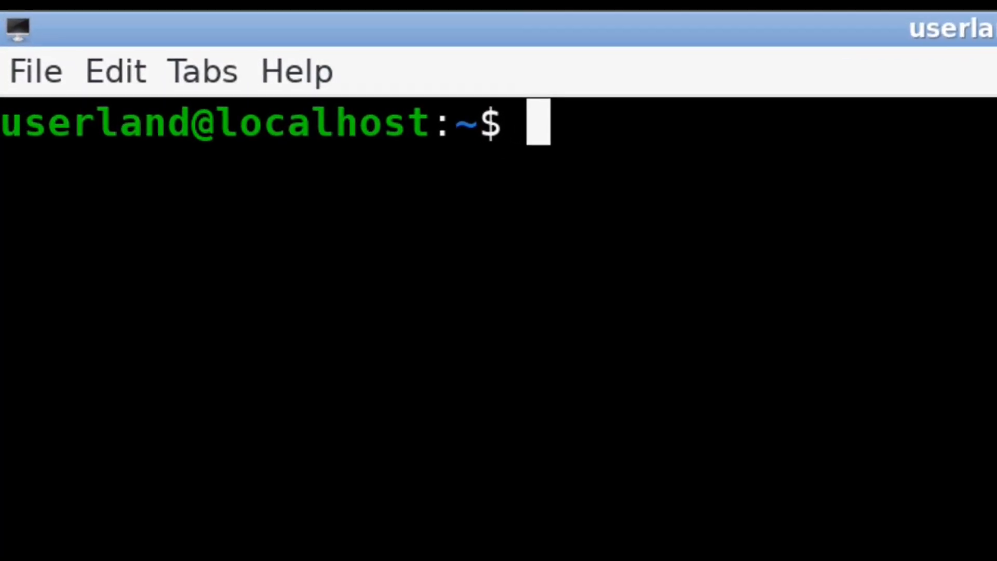
# - Run 'goh 500' to set a 1060x500 VNC geometry, then exit the terminal
pyautogui.write('goh 500')
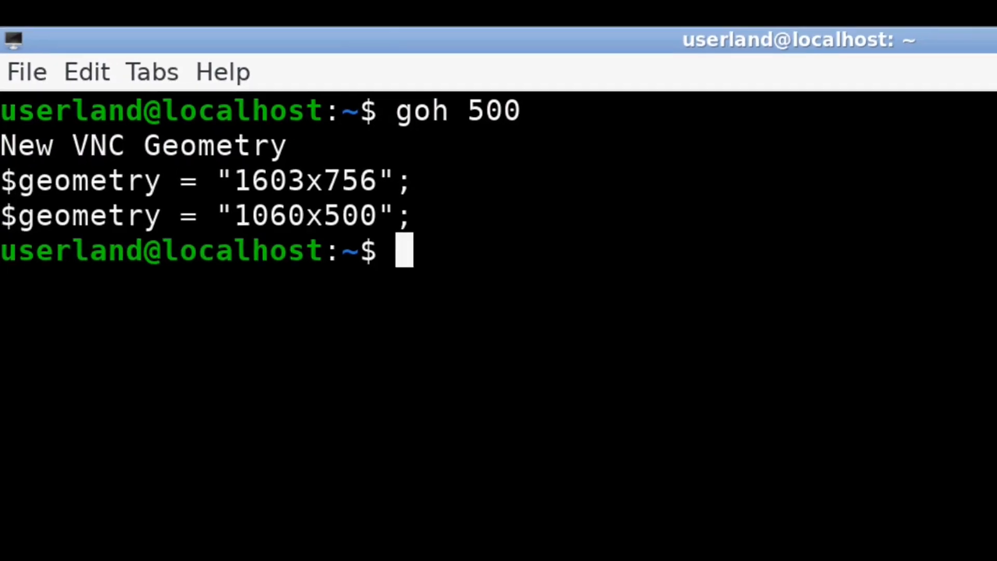
pyautogui.write('exit')
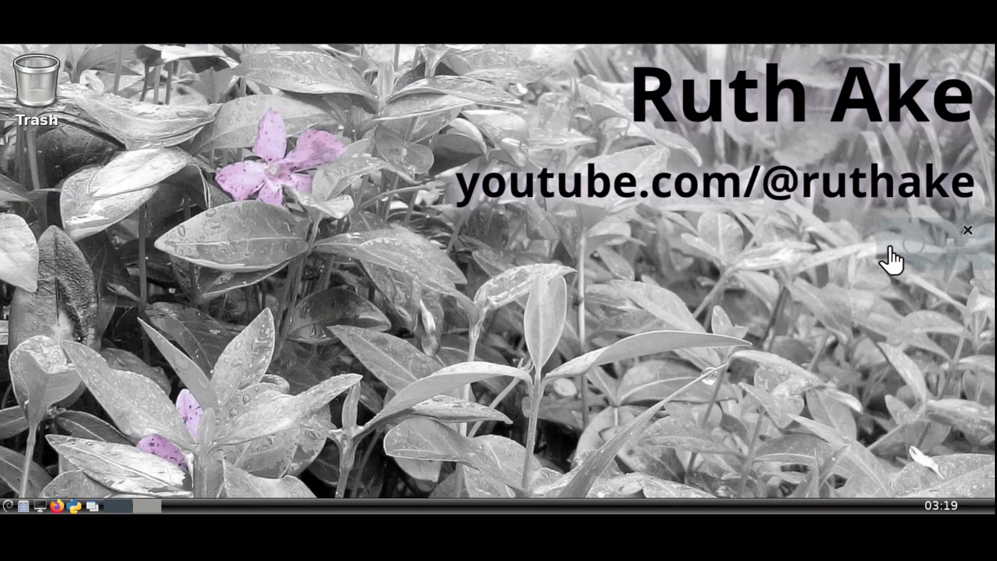
# - Disconnect the VNC viewer and reconnect the apps session at the new resolution
pyautogui.click(890, 257)
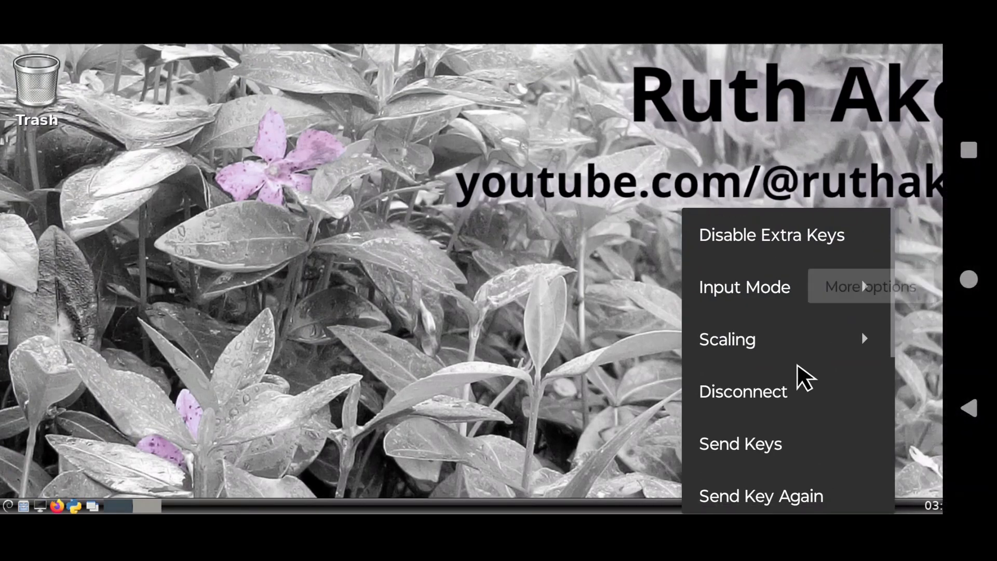
pyautogui.click(743, 391)
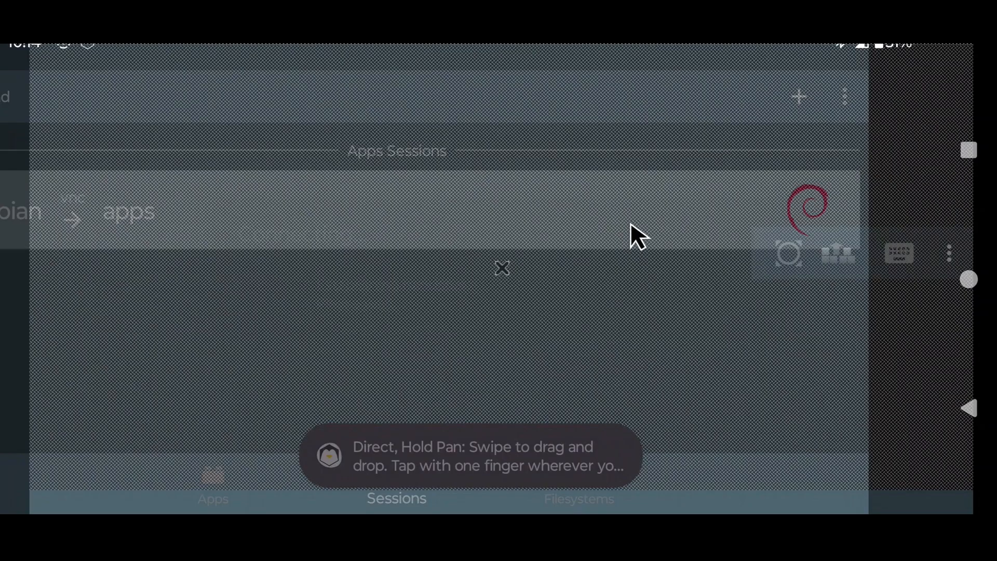
pyautogui.click(126, 212)
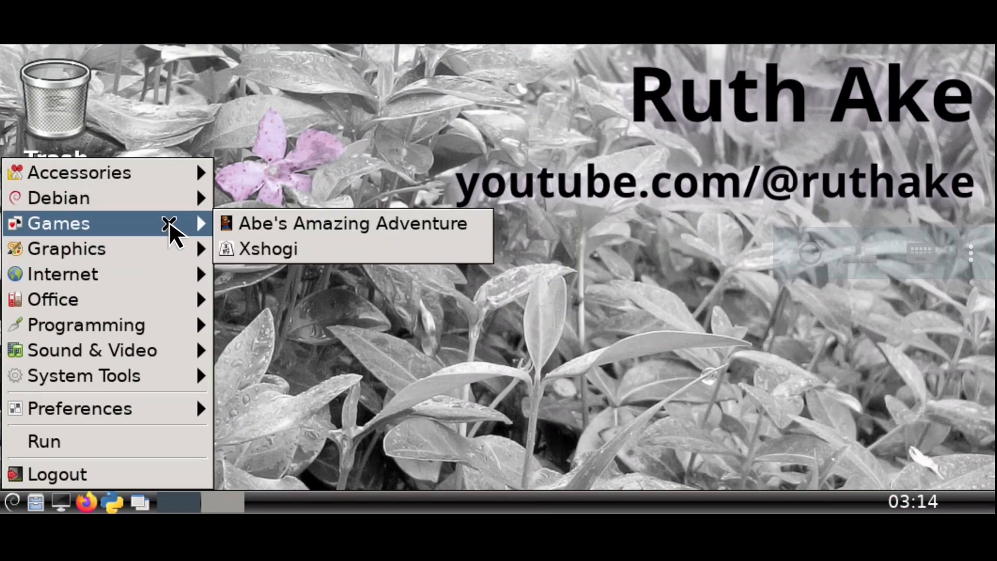
# - Relaunch Abe's Amazing Adventure, now filling most of the 1060x500 display
pyautogui.click(344, 236)
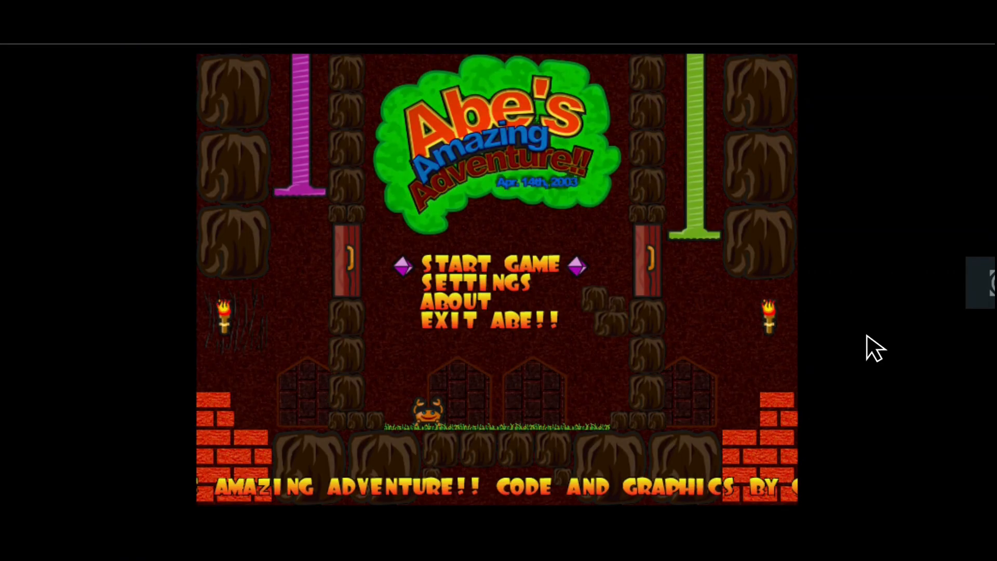
pyautogui.click(487, 265)
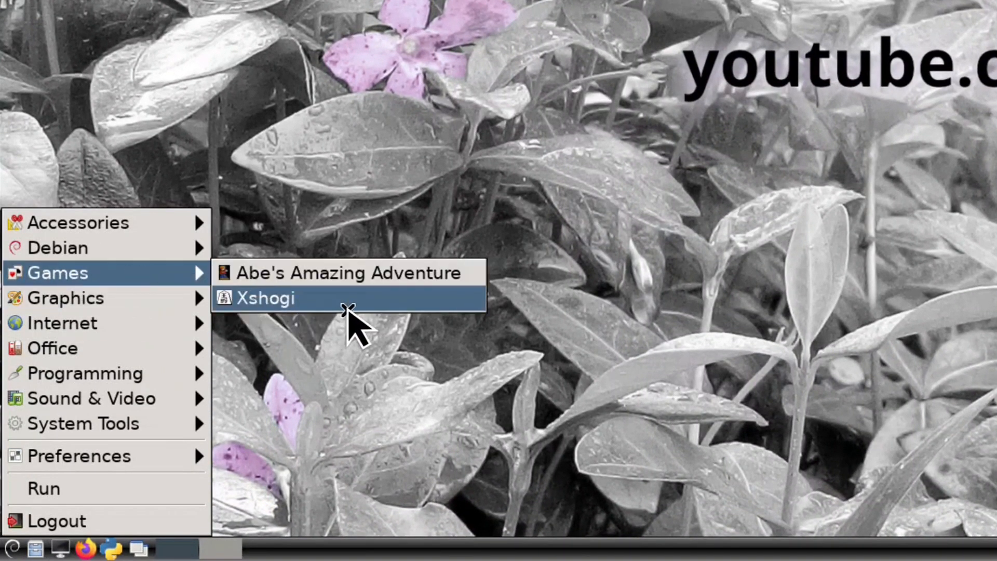
# - Start Xshogi from the Games menu
pyautogui.click(265, 297)
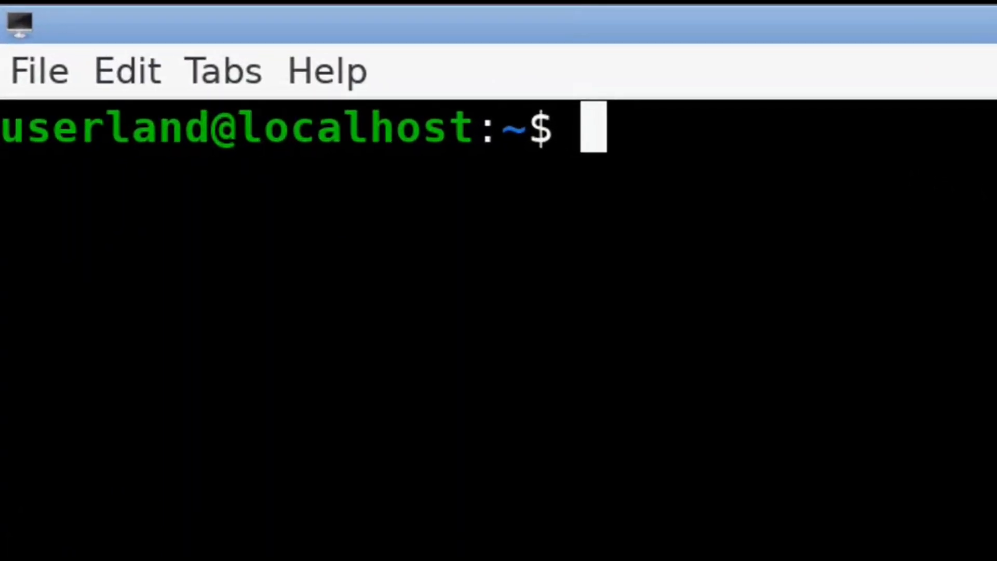
# - Run 'goh 840' to apply a desktop geometry with height 840
pyautogui.write('goh 840')
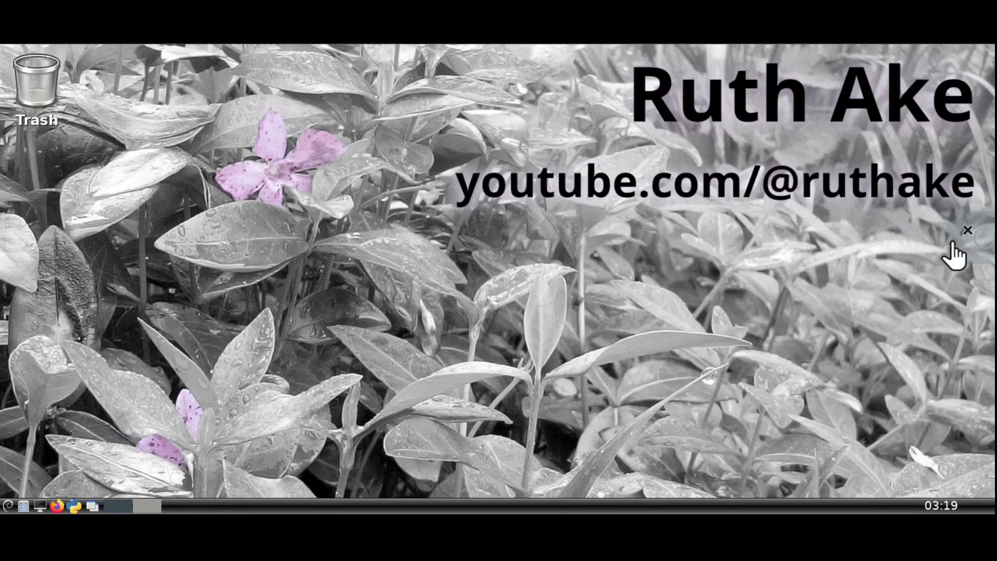
# - Disconnect the VNC viewer so the 840-height geometry can apply on reconnect
pyautogui.click(967, 230)
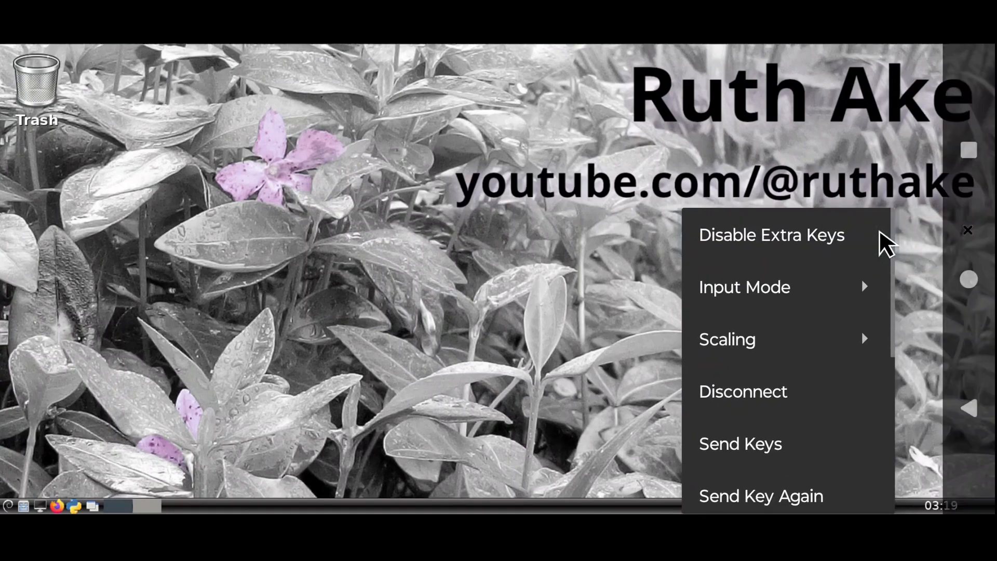
pyautogui.click(742, 392)
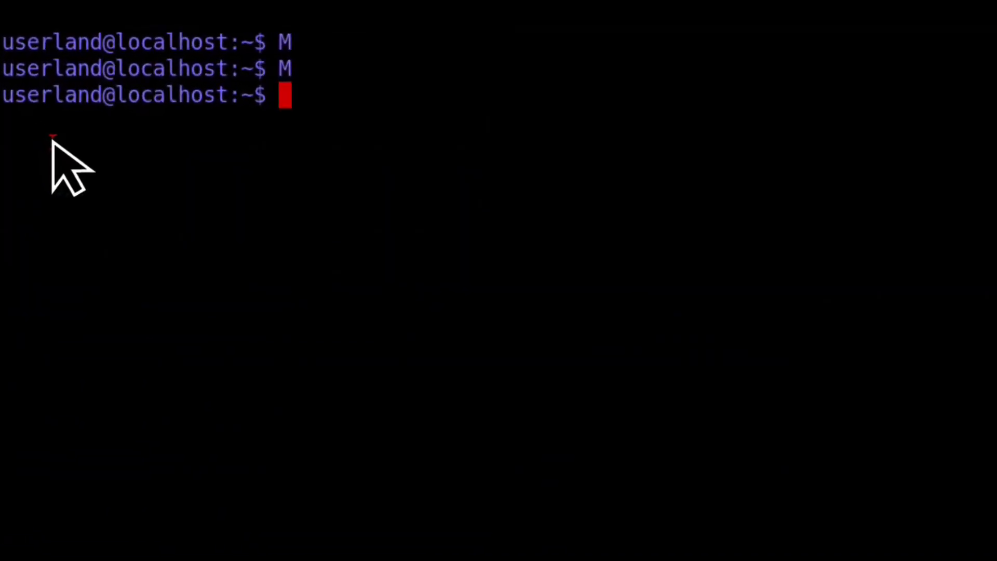
# - Run 'gon' to restore the default VNC geometry
pyautogui.write('gon')
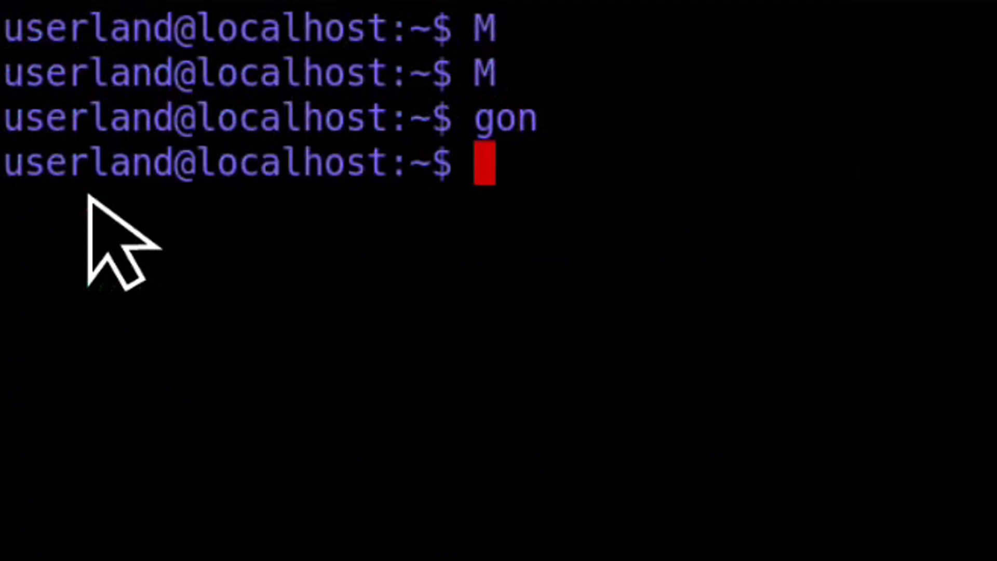